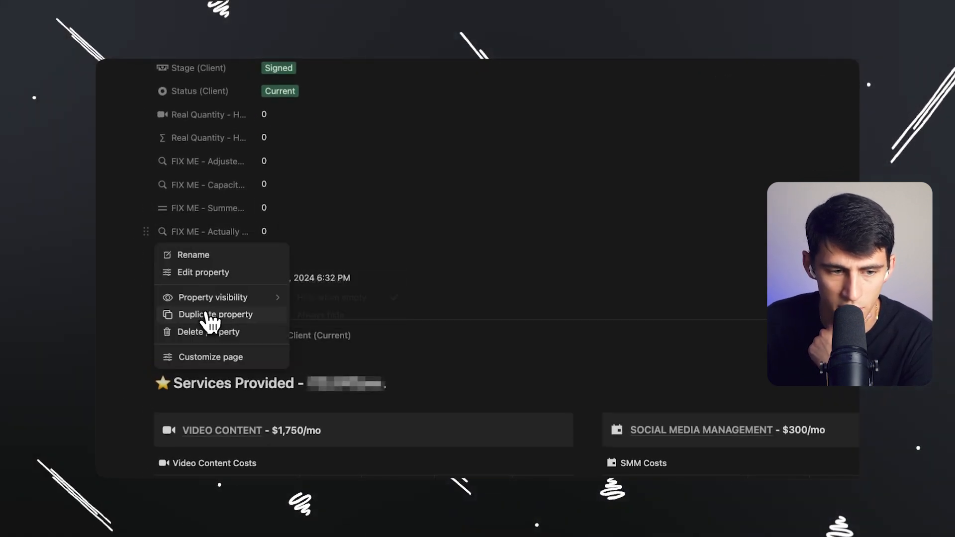
Step: Duplicate the FIX ME rollup property and open the FIX ME - Current formula for editing
left_click(216, 314)
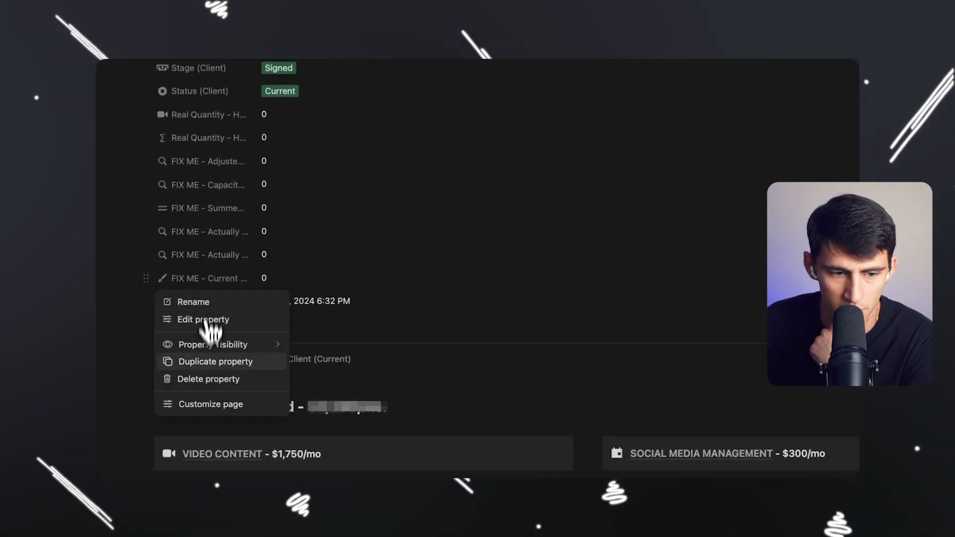
left_click(202, 319)
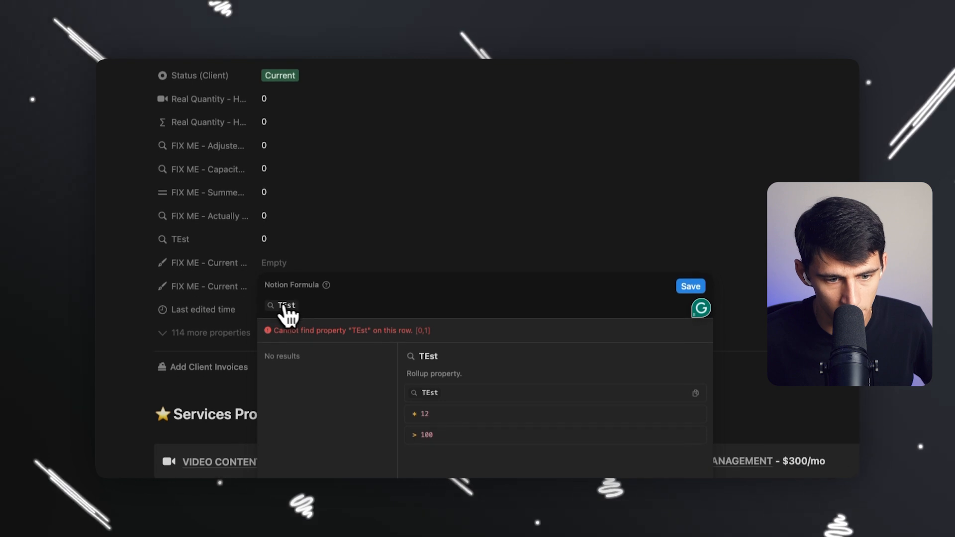
Step: Type 'teest' into the formula in place of the TEst reference
type("teest")
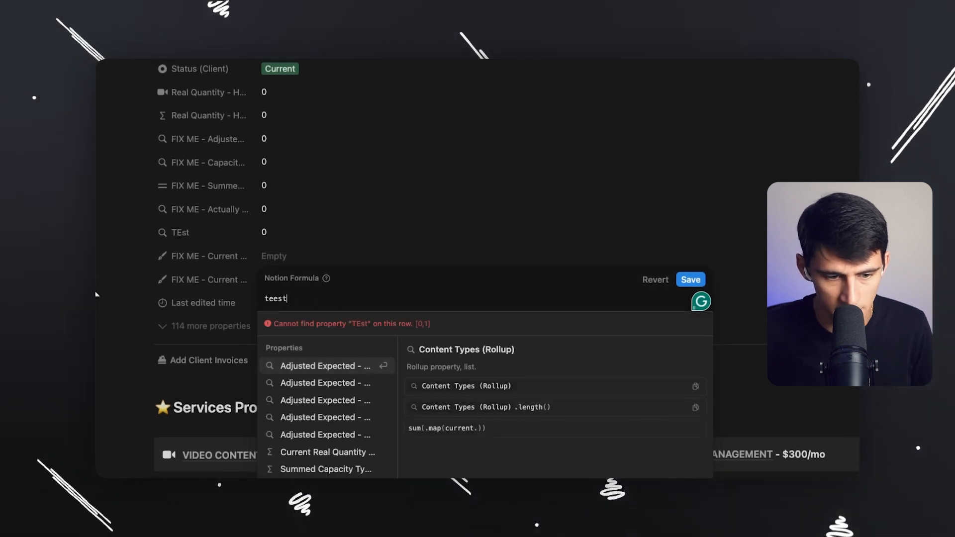